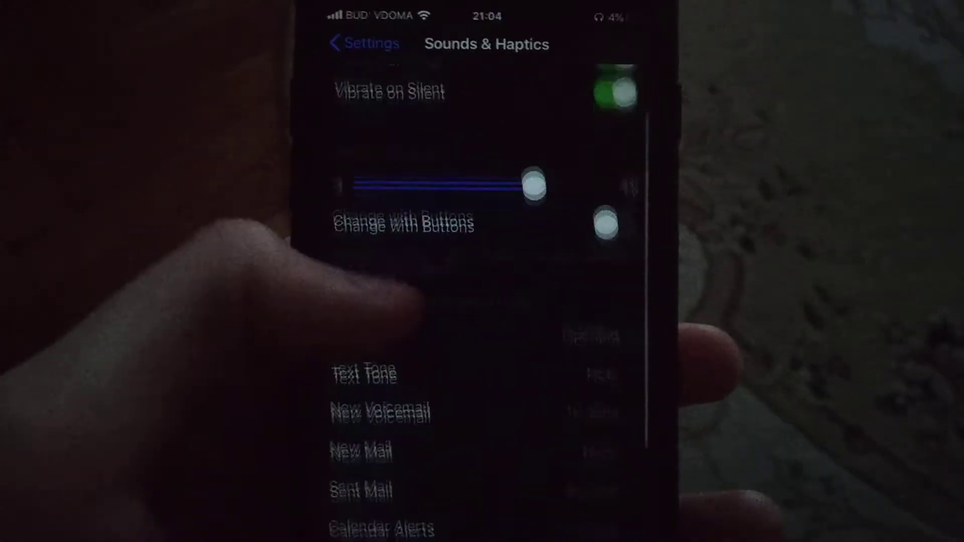
pyautogui.scroll(-3)
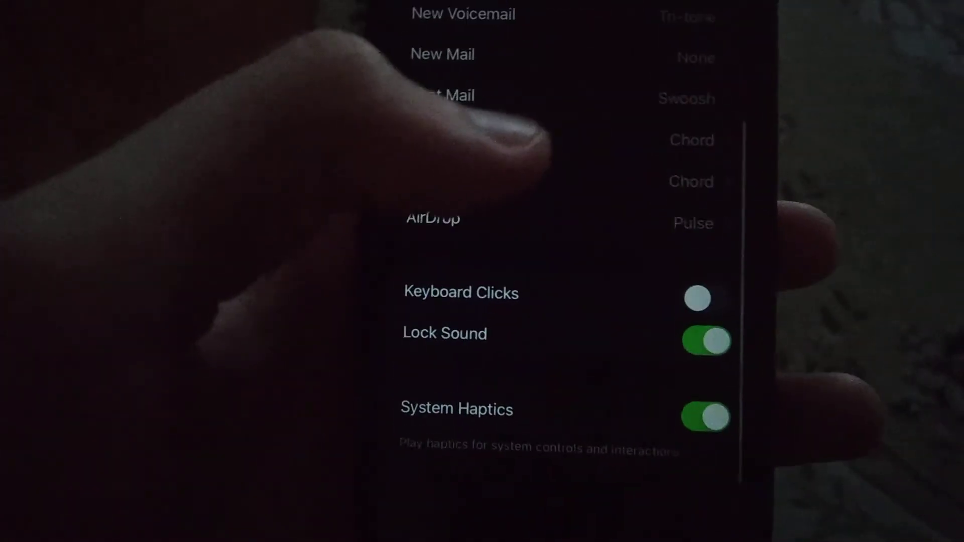
pyautogui.scroll(-3)
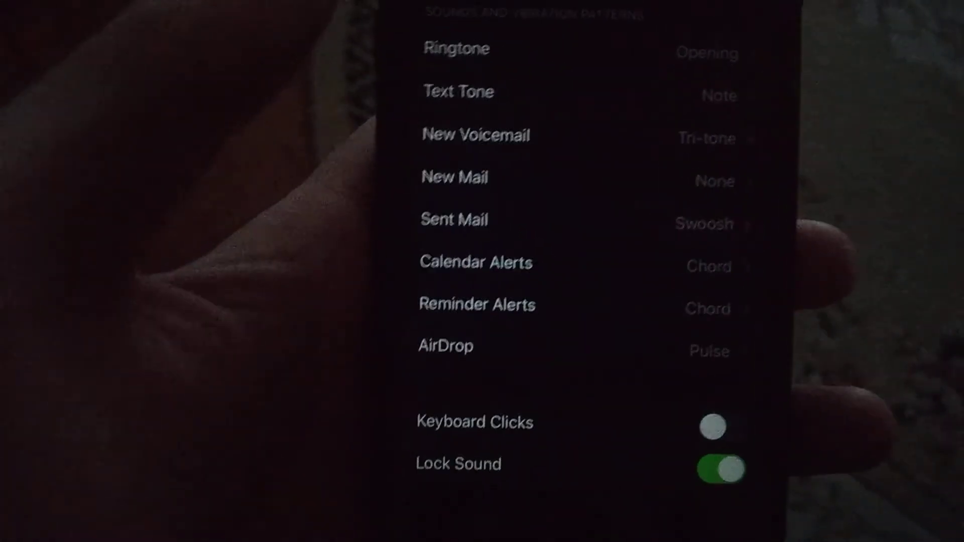